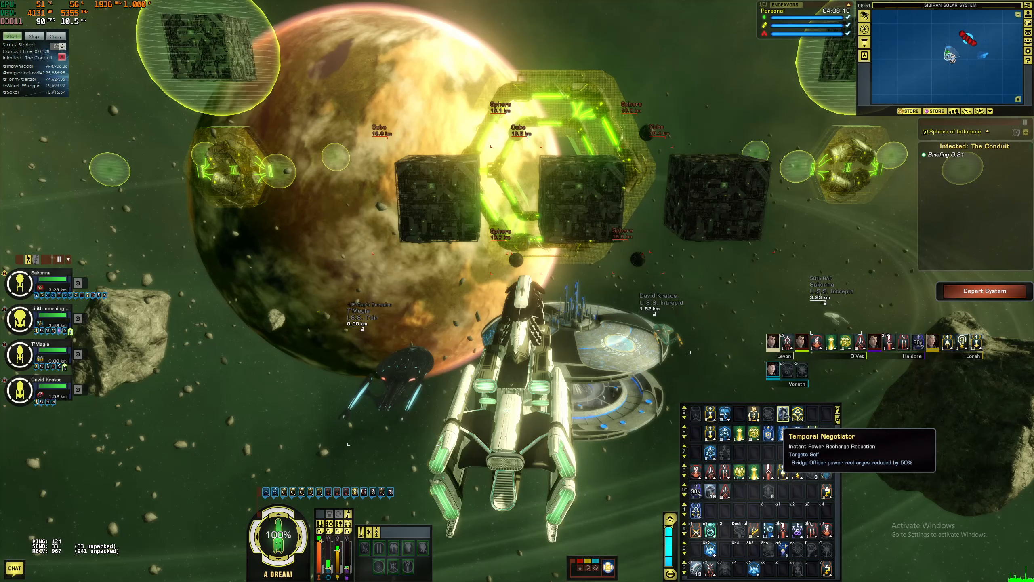
pyautogui.moveTo(784, 432)
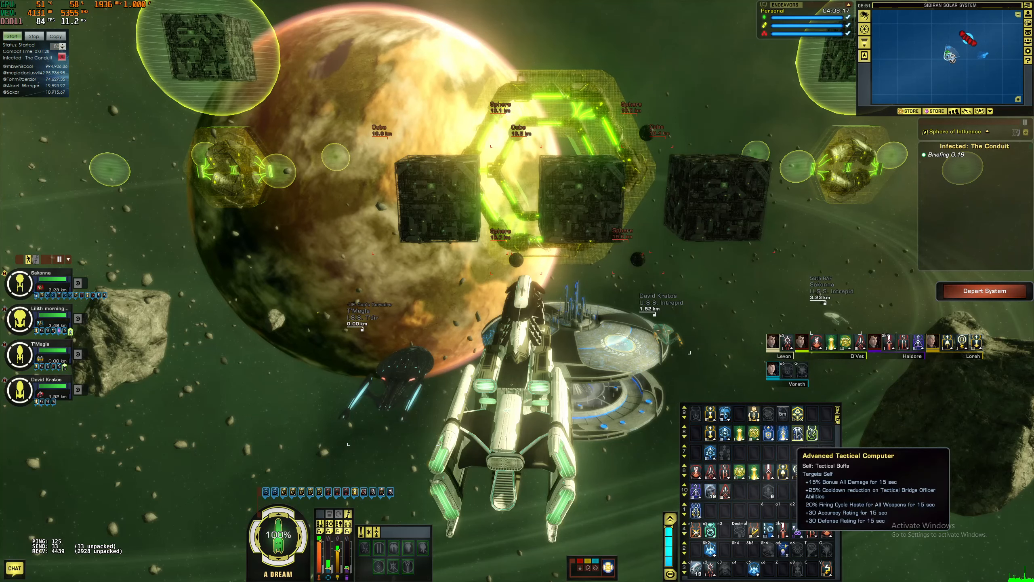
pyautogui.moveTo(782, 474)
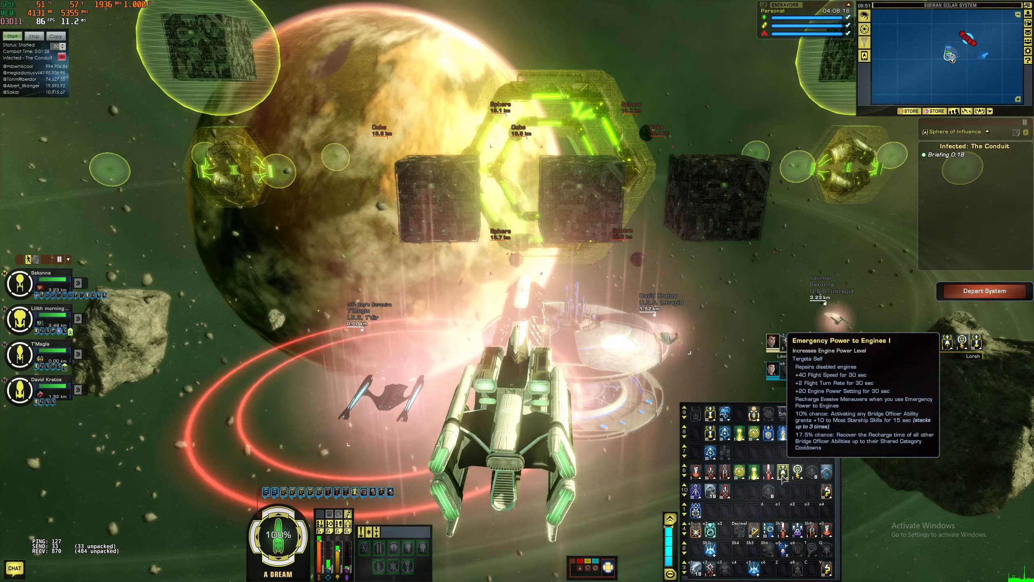